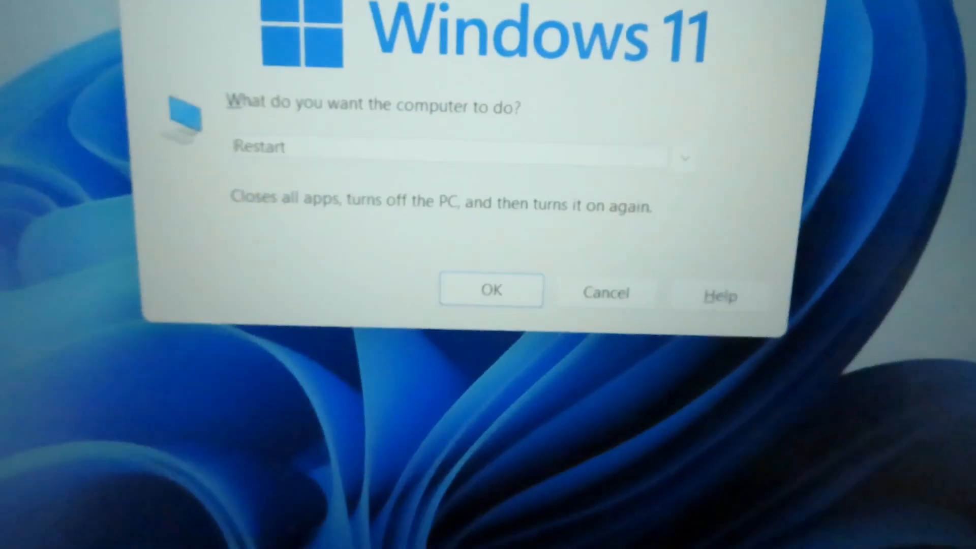
Step: Confirm Restart in the Shut Down Windows dialog and sign back in from the lock screen
left_click(491, 290)
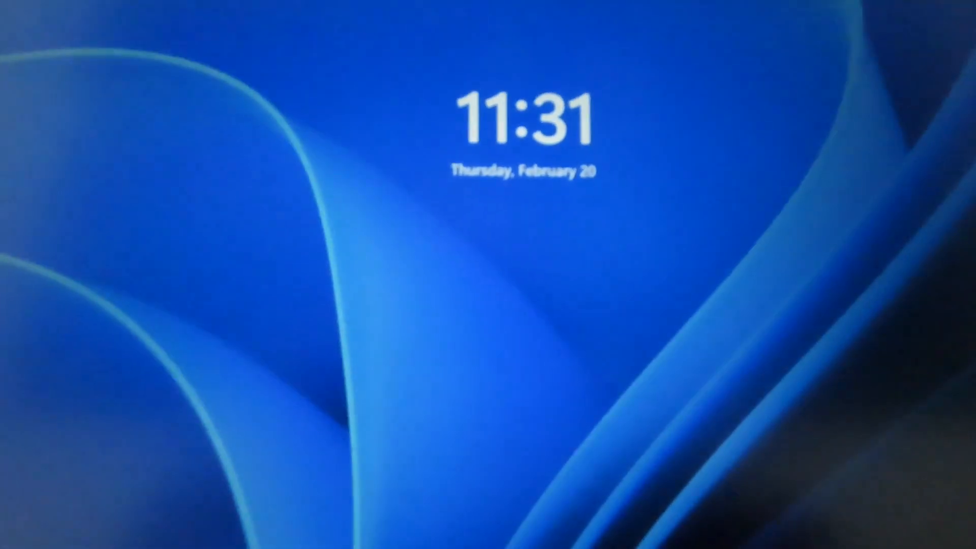
left_click(488, 274)
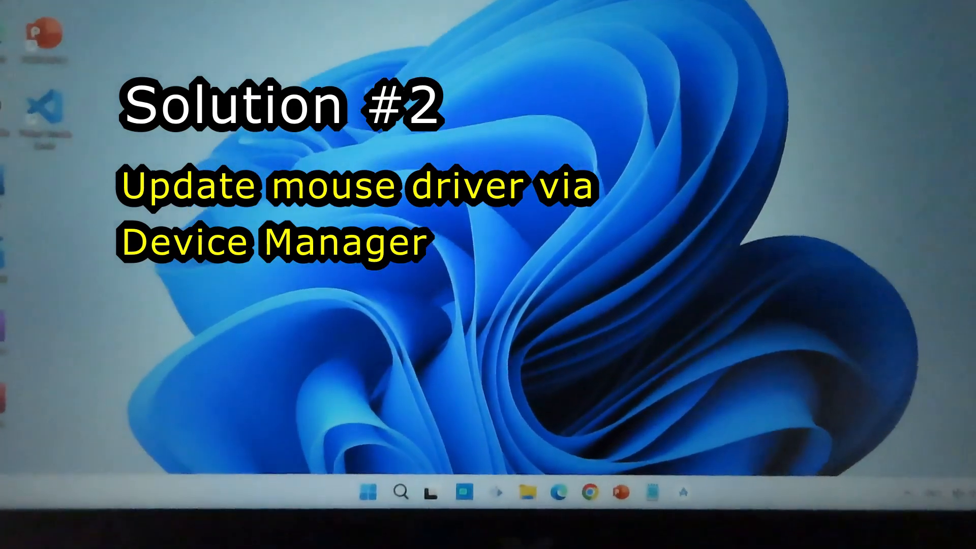
Step: Search 'de' in Start and launch Device Manager from the Best match result
type("de")
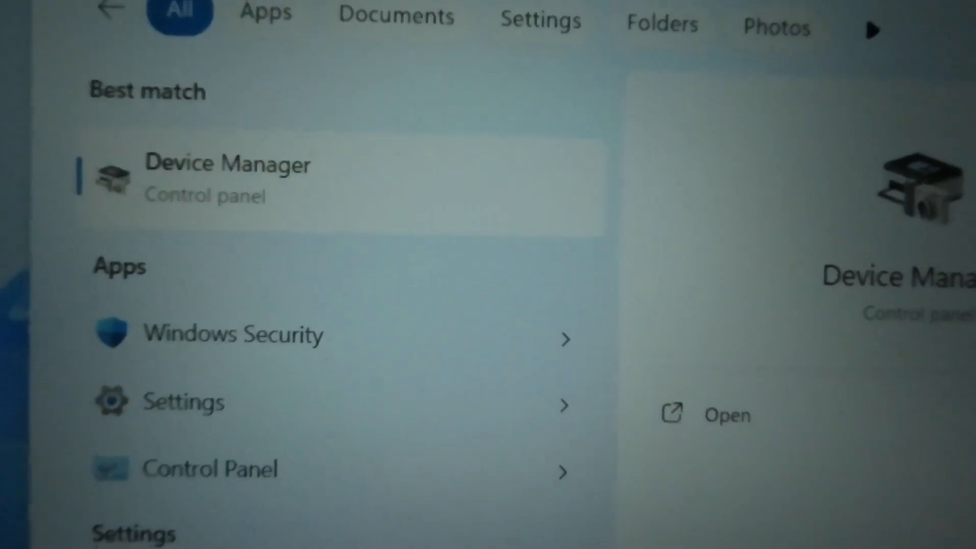
left_click(227, 179)
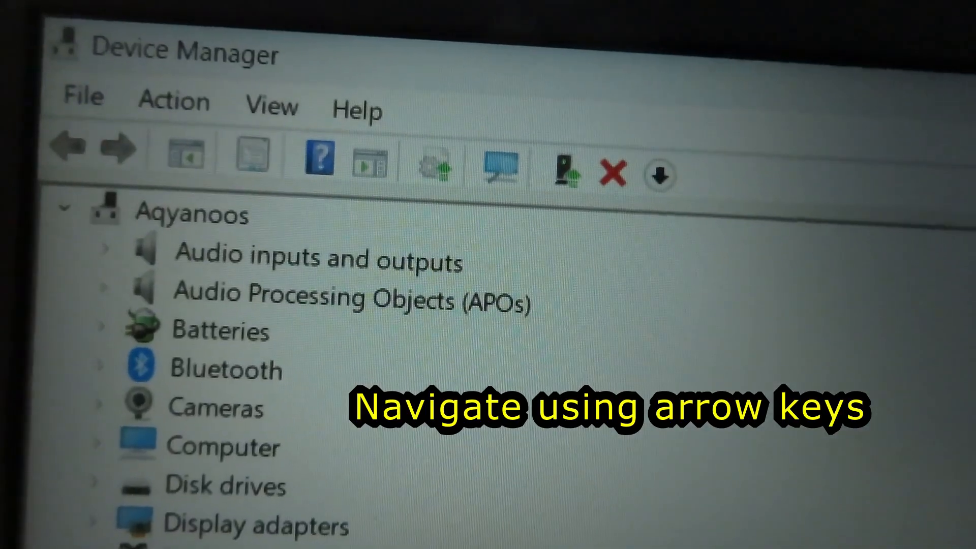
Step: Open the Update driver wizard for the HID-compliant mouse under Mice and other pointing devices
left_click(172, 102)
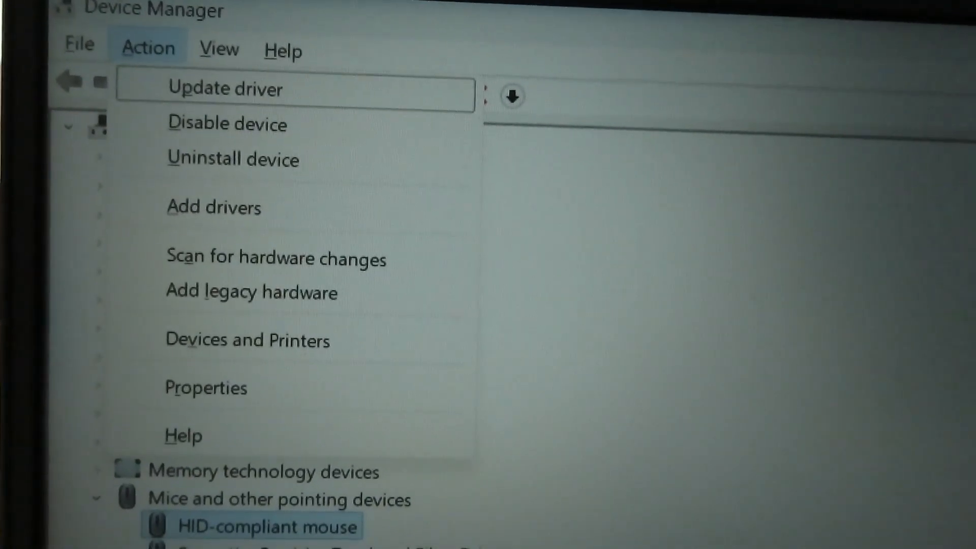
scroll("down", 3)
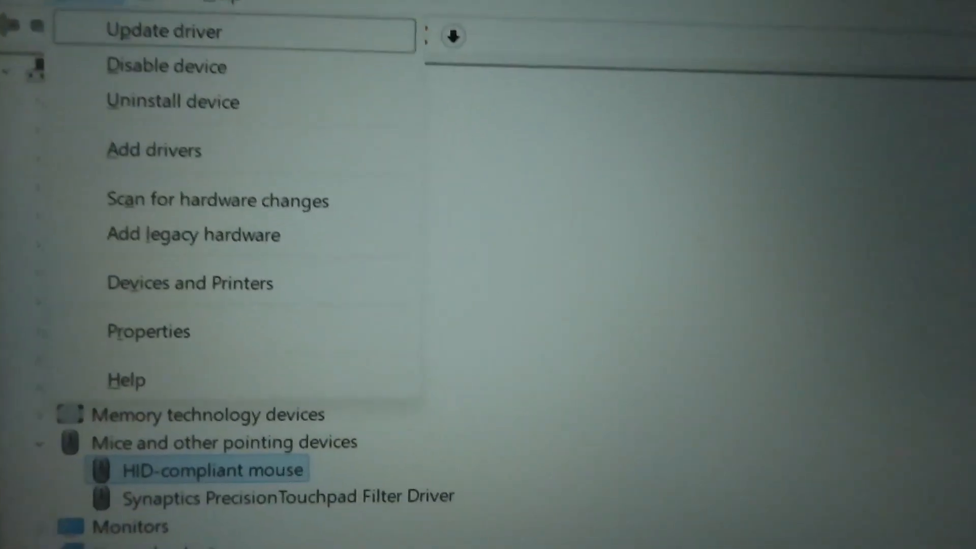
left_click(164, 31)
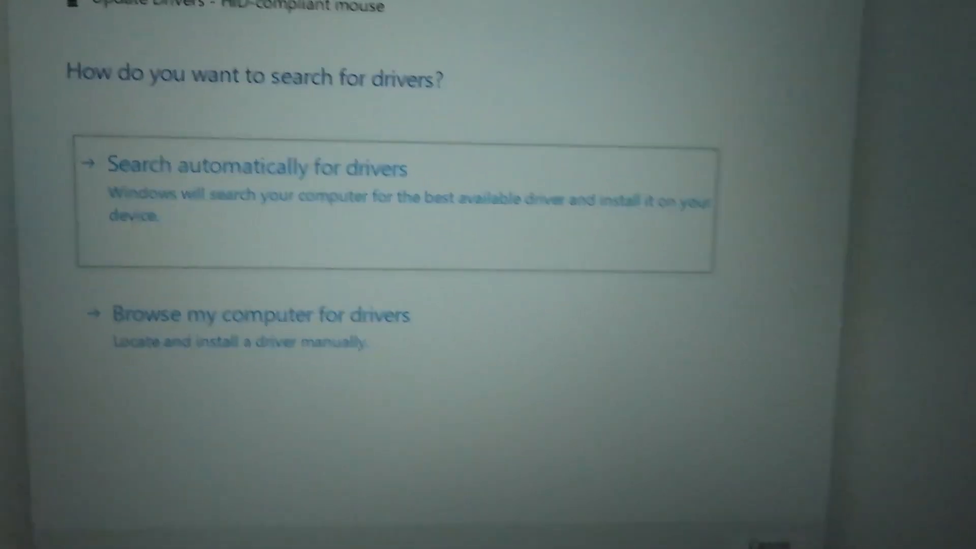
Step: Run 'Search automatically for drivers' for the mouse, then close the wizard
left_click(255, 166)
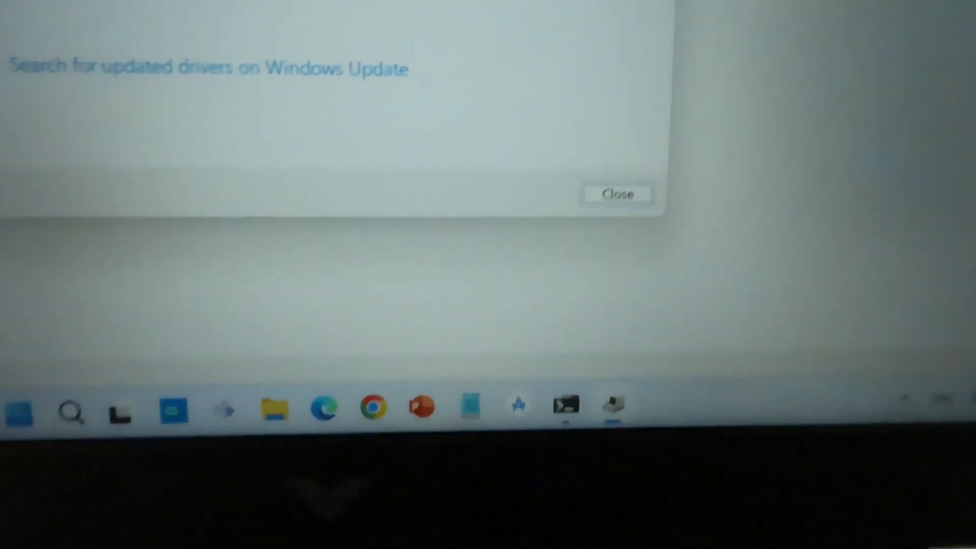
left_click(617, 194)
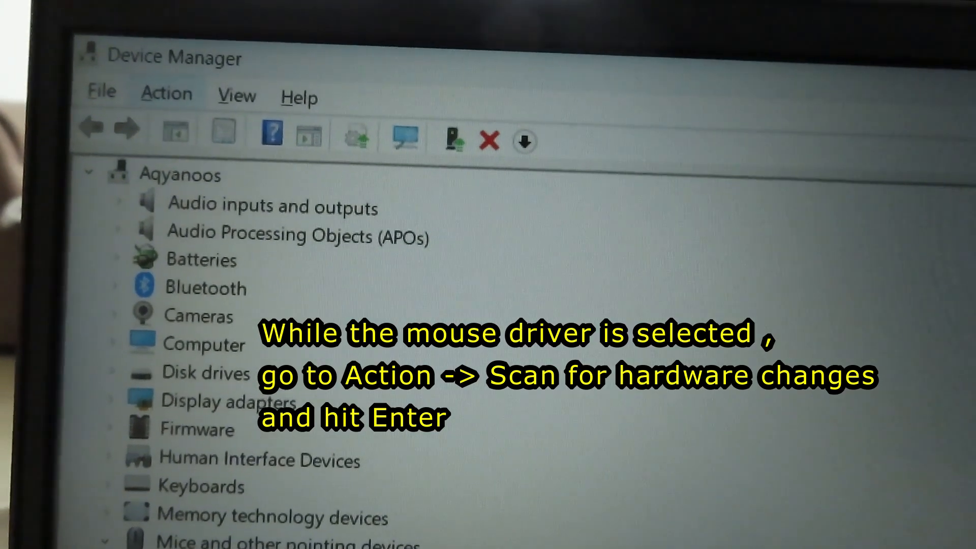
Step: Run Scan for hardware changes from the HID-compliant mouse's Action menu
left_click(166, 93)
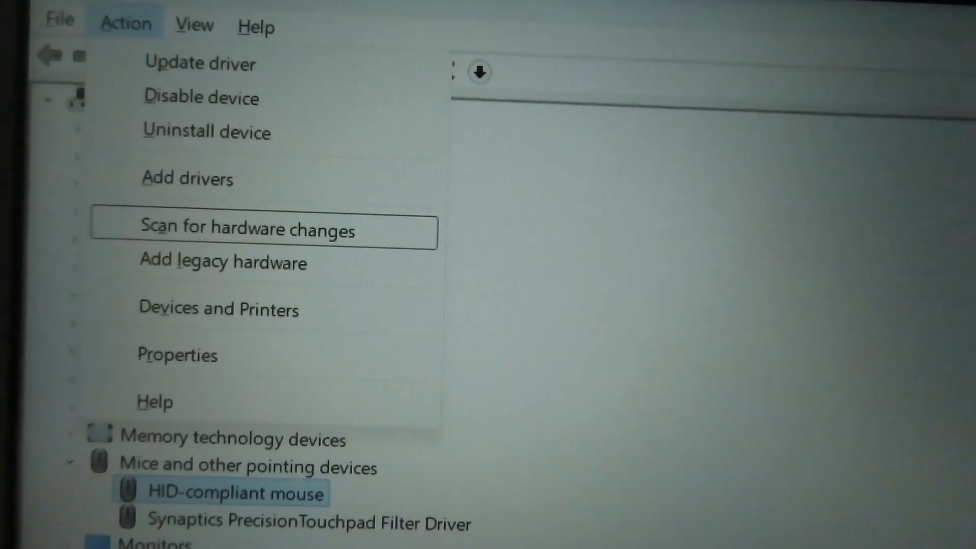
left_click(247, 230)
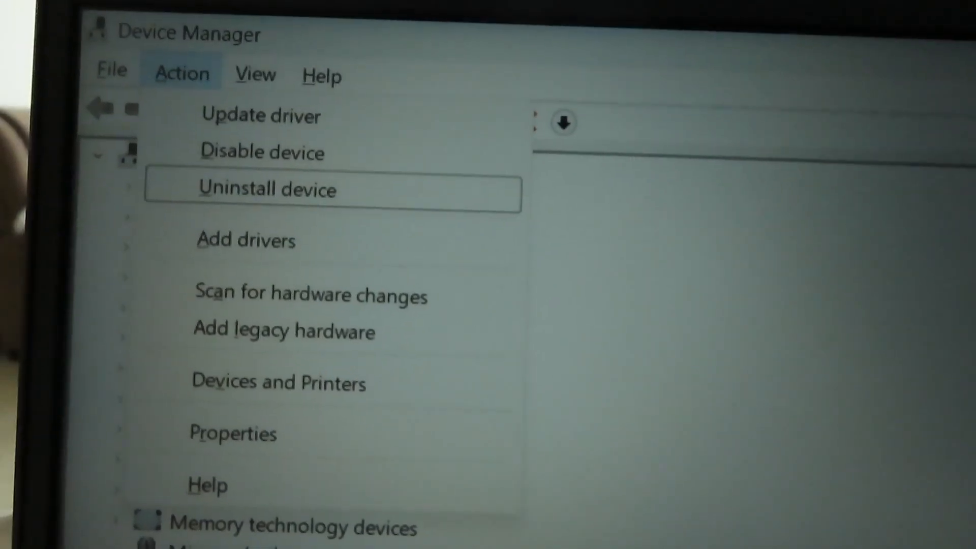
Step: Uninstall the HID-compliant mouse device and confirm Uninstall in the prompt
left_click(268, 189)
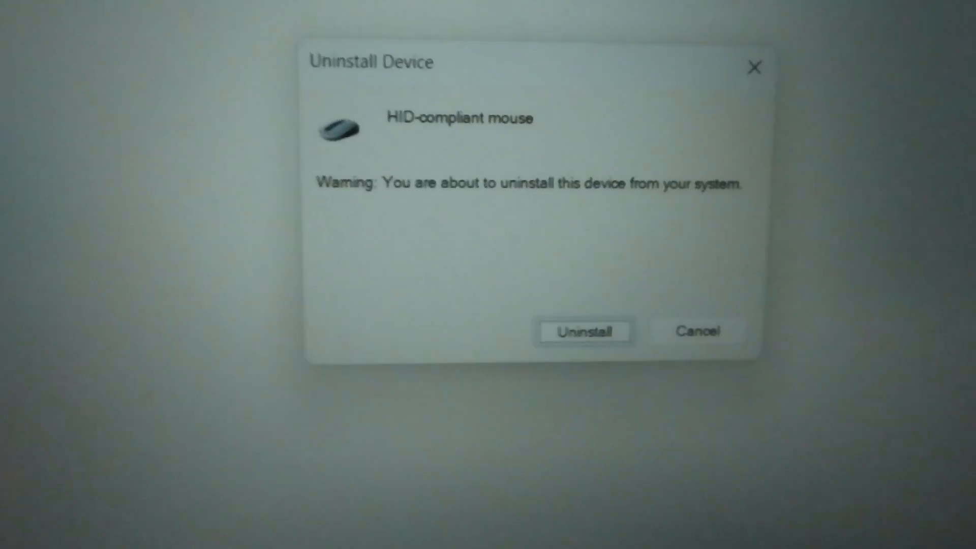
left_click(698, 331)
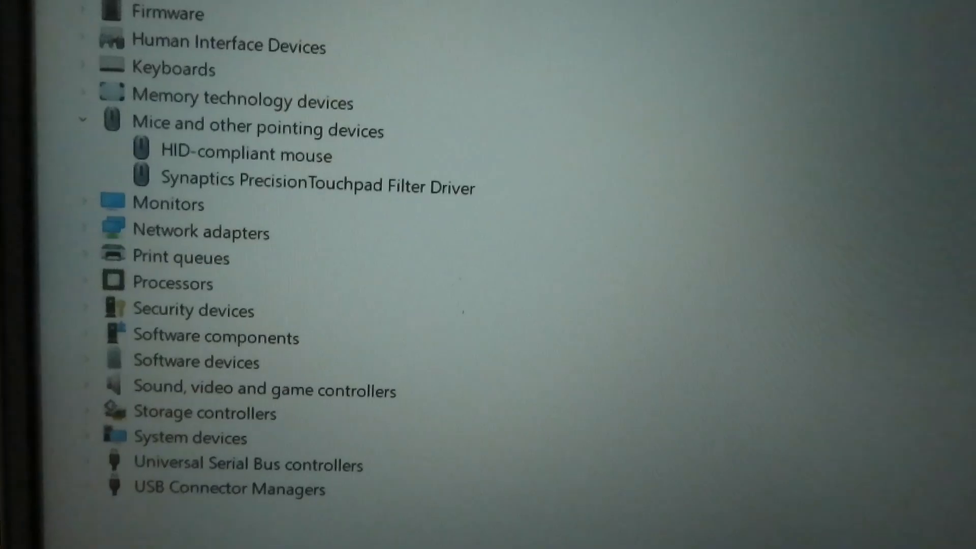
scroll("down", 3)
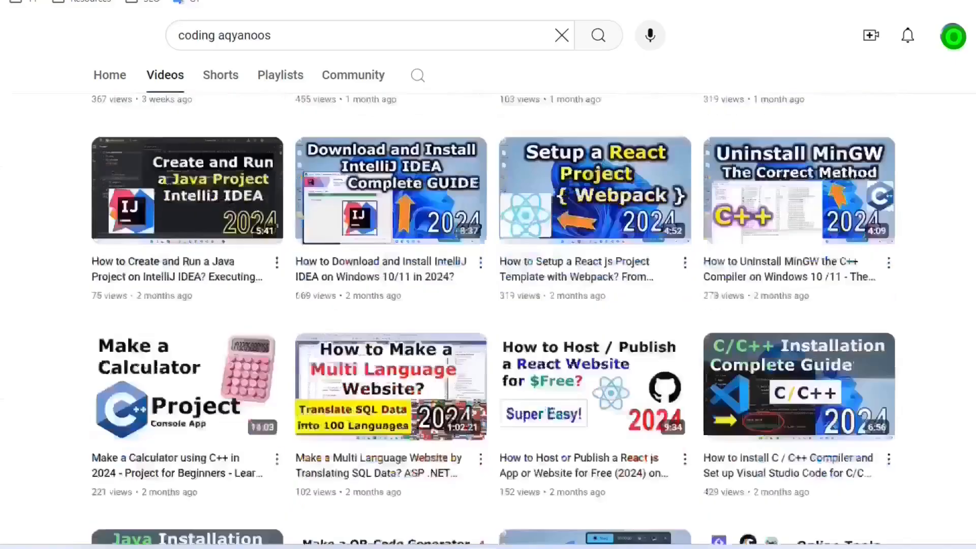
scroll("down", 3)
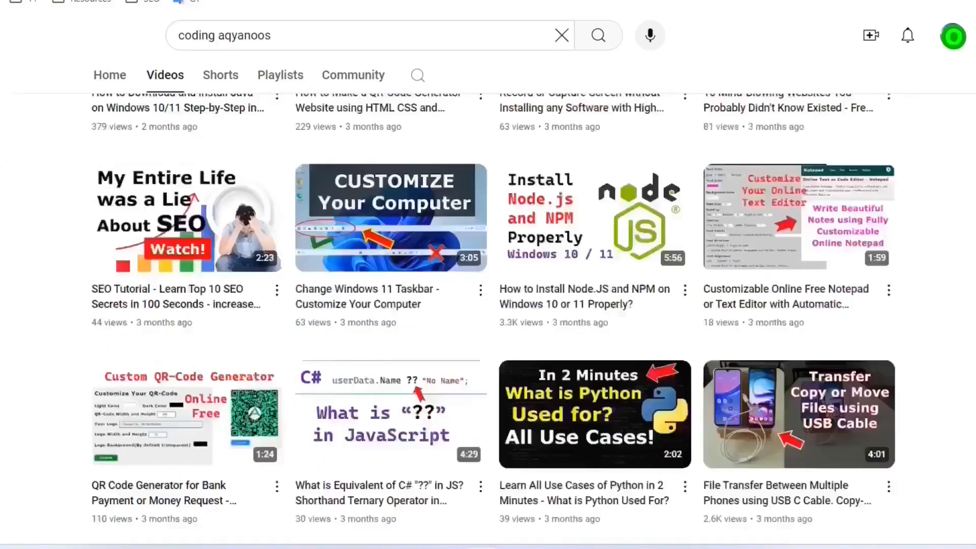
scroll("down", 3)
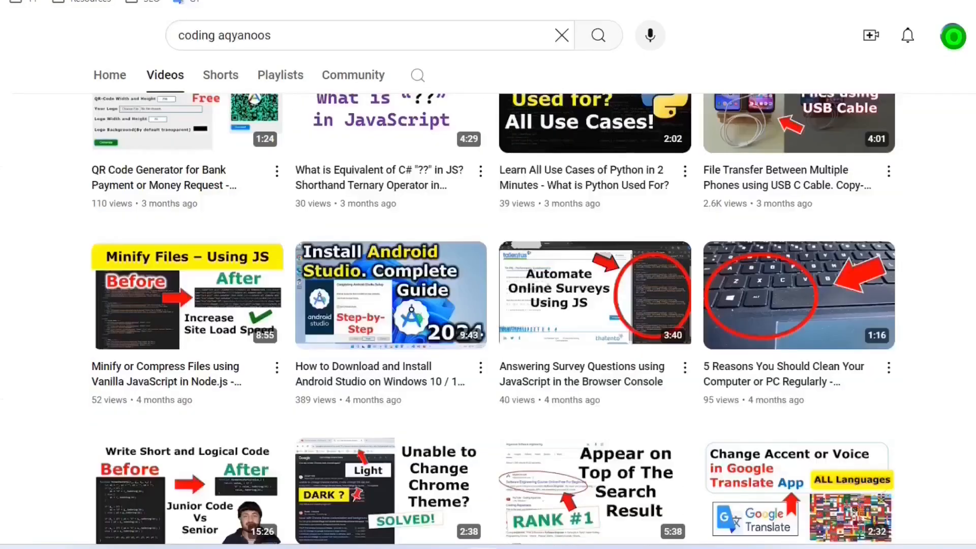
scroll("down", 3)
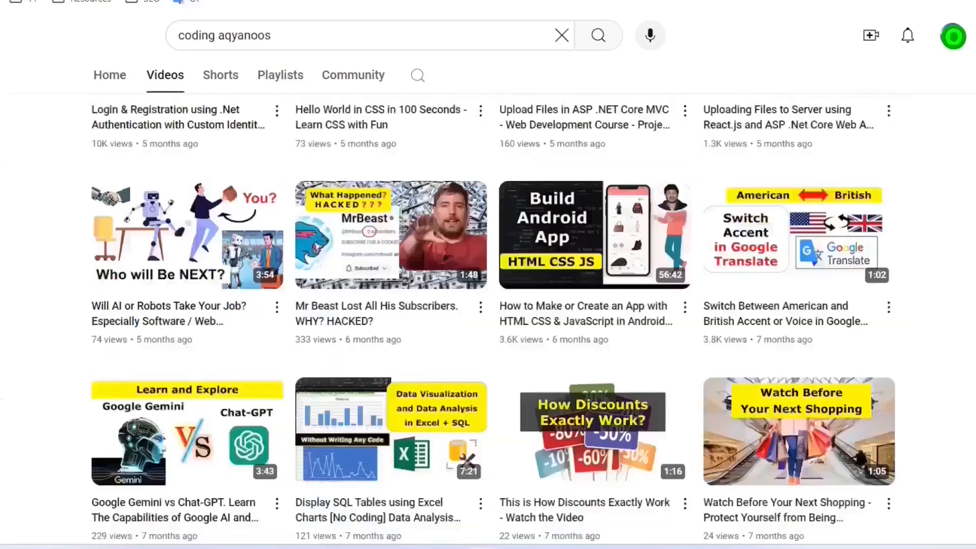
scroll("down", 3)
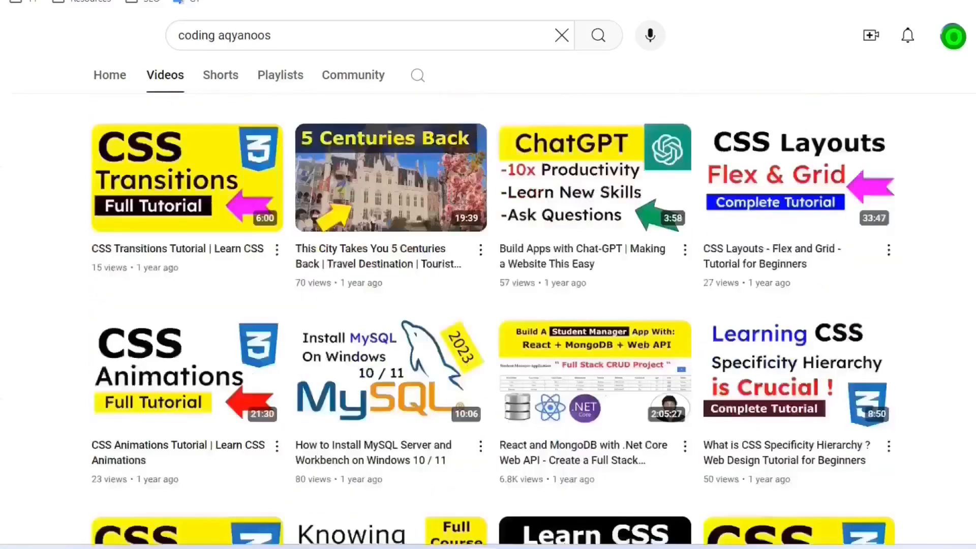
scroll("down", 3)
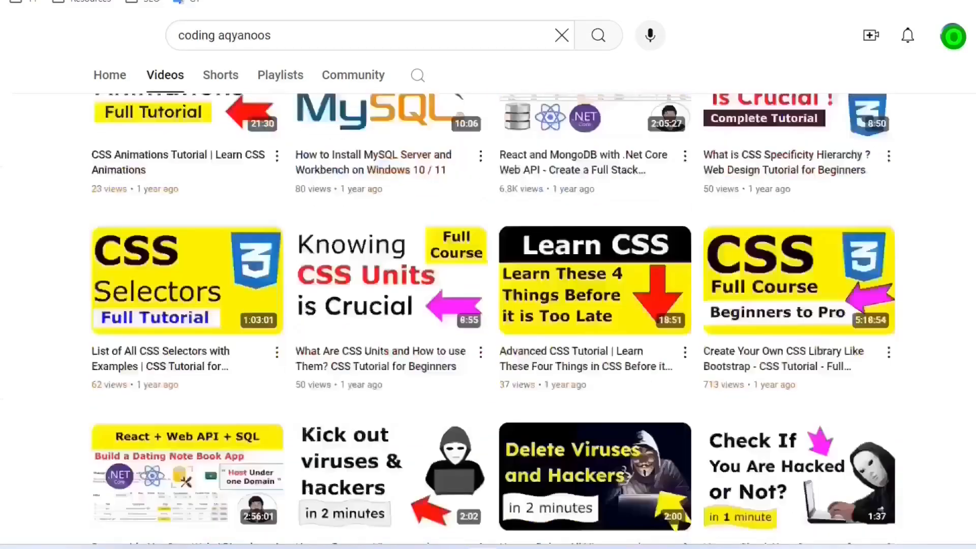
scroll("down", 3)
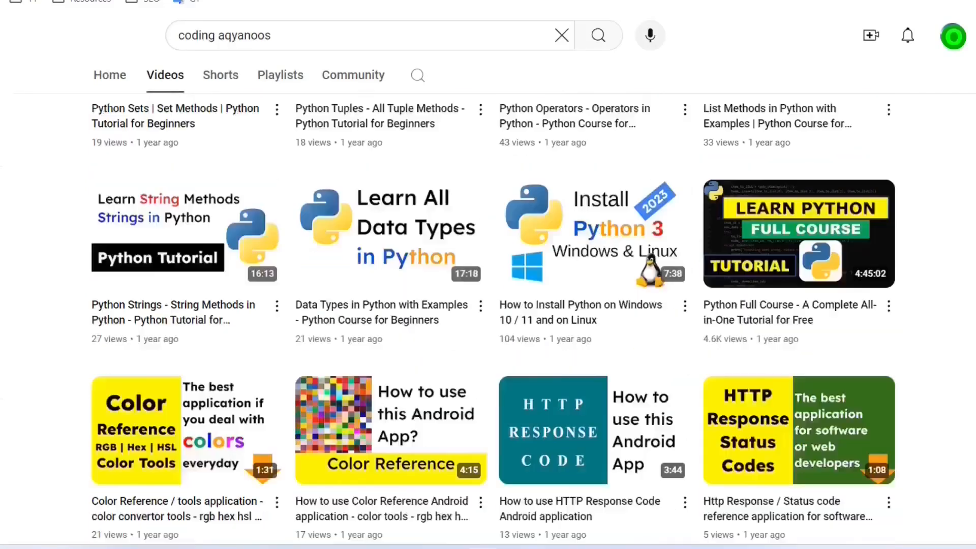
scroll("down", 3)
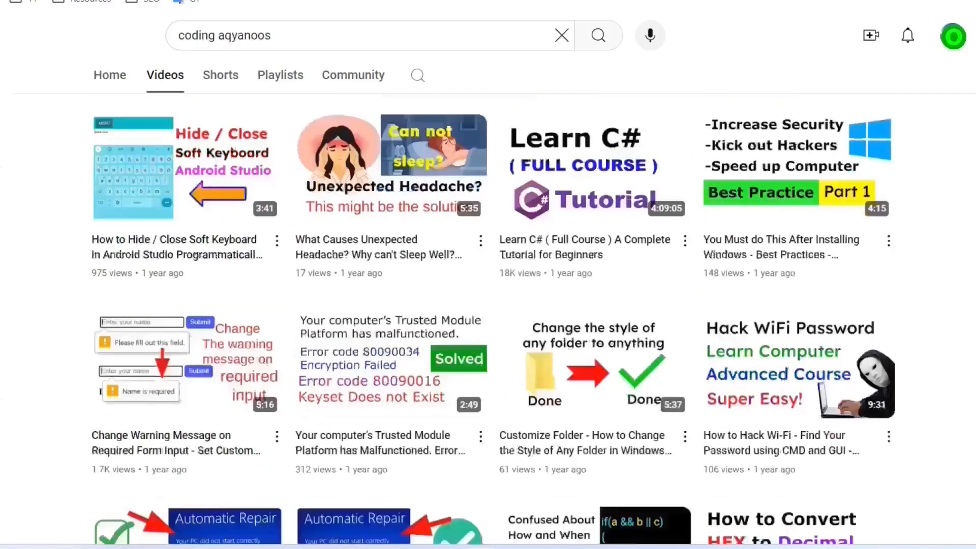
scroll("down", 3)
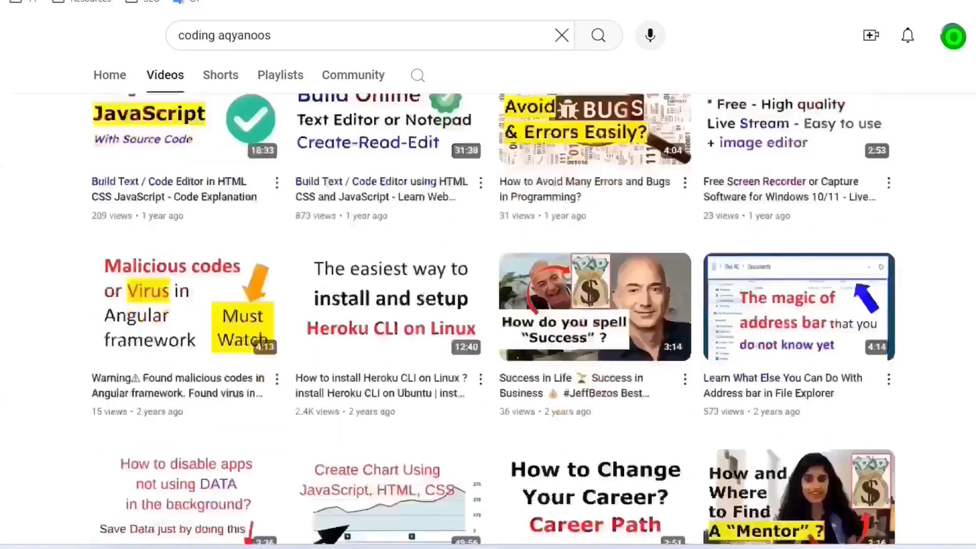